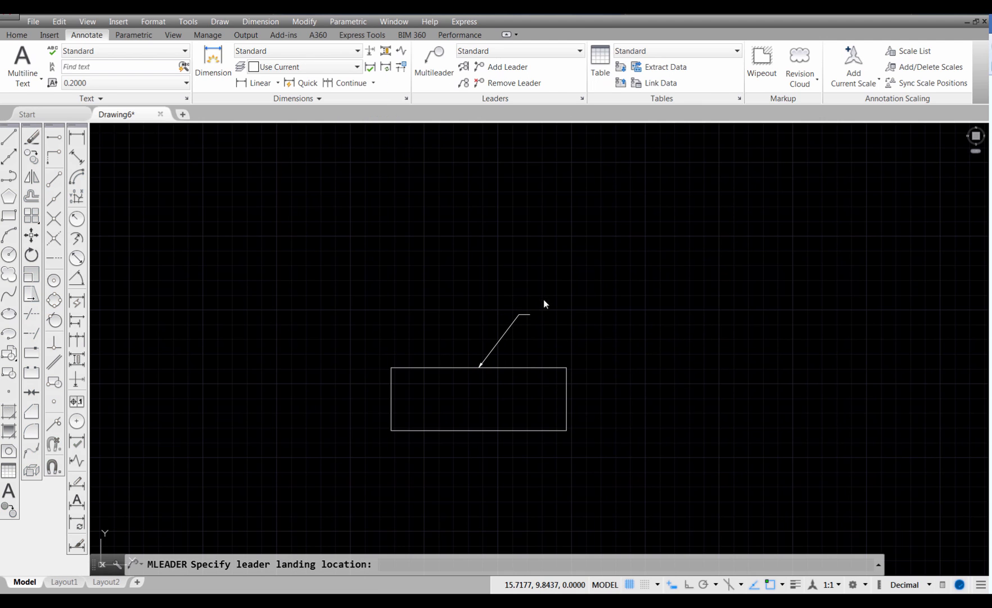
Step: Place the leader's landing point so the rectangle's leader can carry the label 'Box'
{"action": "left_click", "coordinate": [533, 314]}
{"action": "type", "text": "Box"}
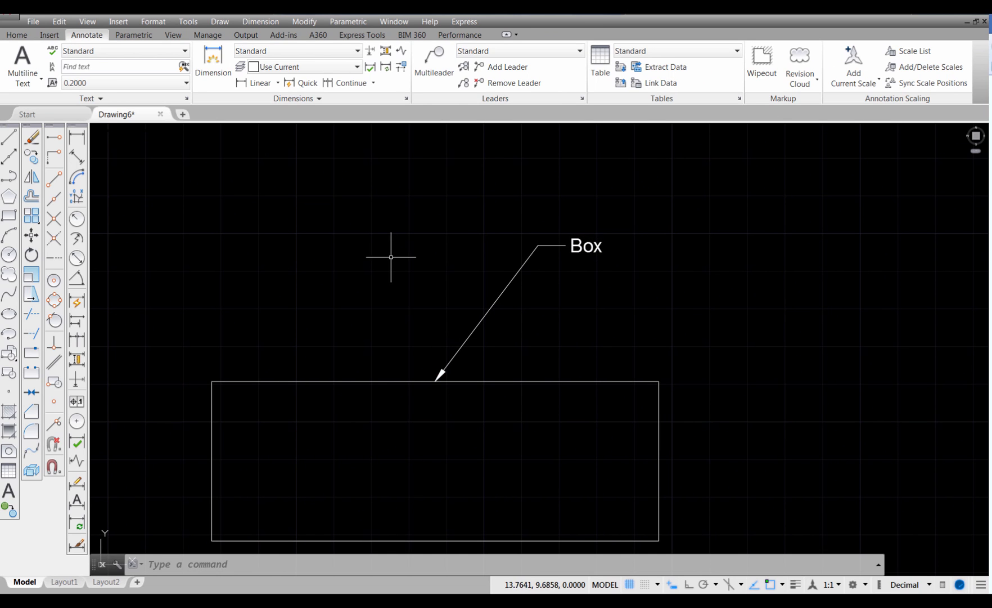
{"action": "mouse_move", "coordinate": [547, 131]}
{"action": "type", "text": "Balloon"}
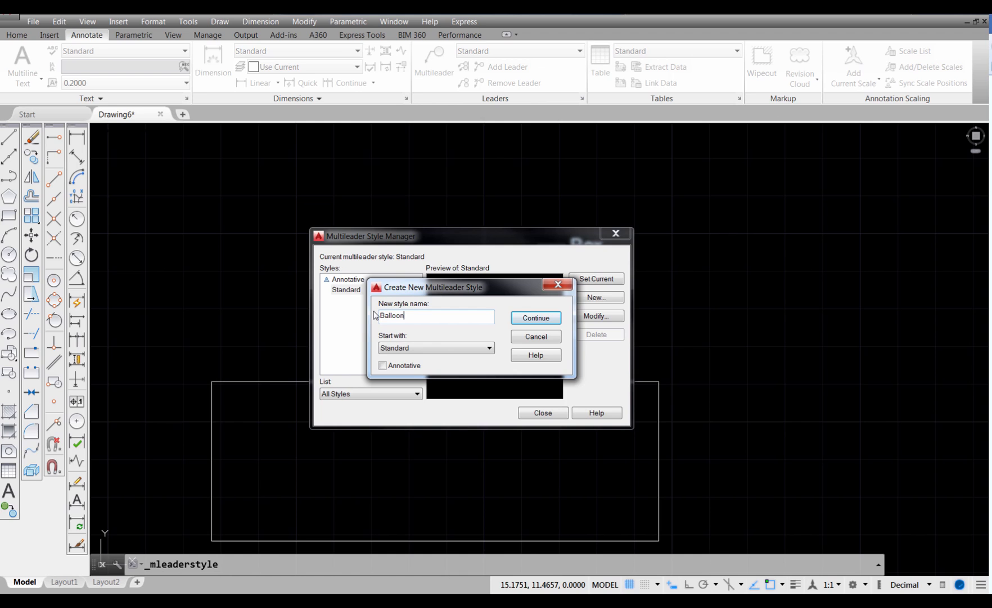
{"action": "mouse_move", "coordinate": [534, 318]}
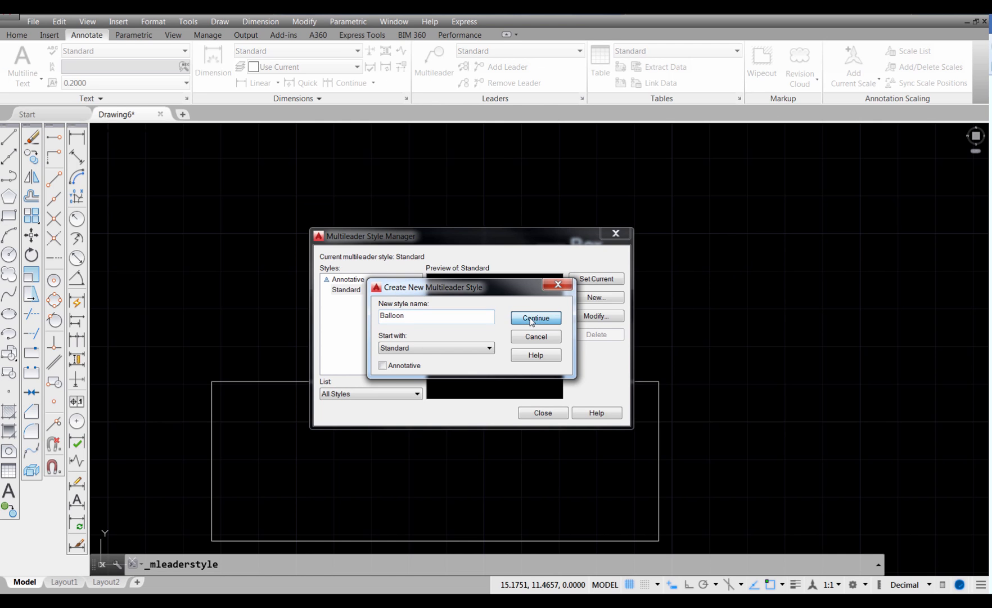
Step: Accept the Balloon style name and view its Leader Format settings
{"action": "left_click", "coordinate": [536, 318]}
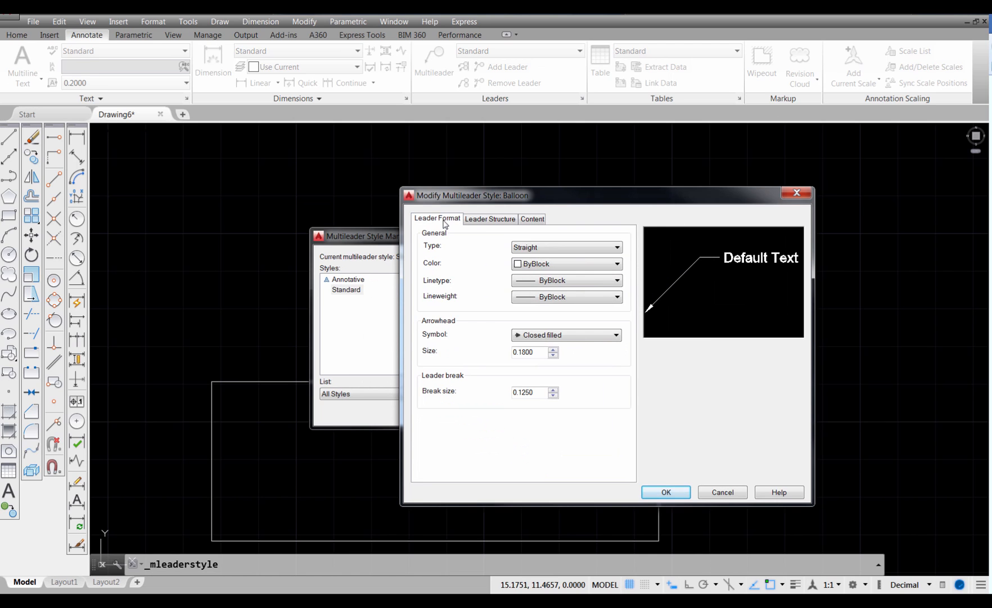
{"action": "left_click", "coordinate": [532, 219]}
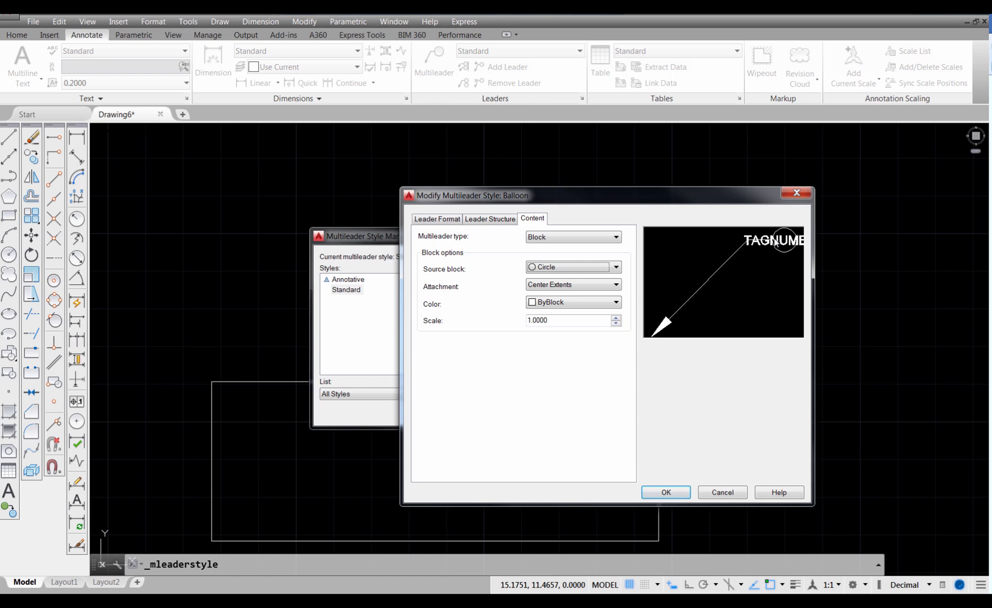
Step: Set the Balloon style's block scale to 2 and confirm the style settings
{"action": "left_click", "coordinate": [563, 320]}
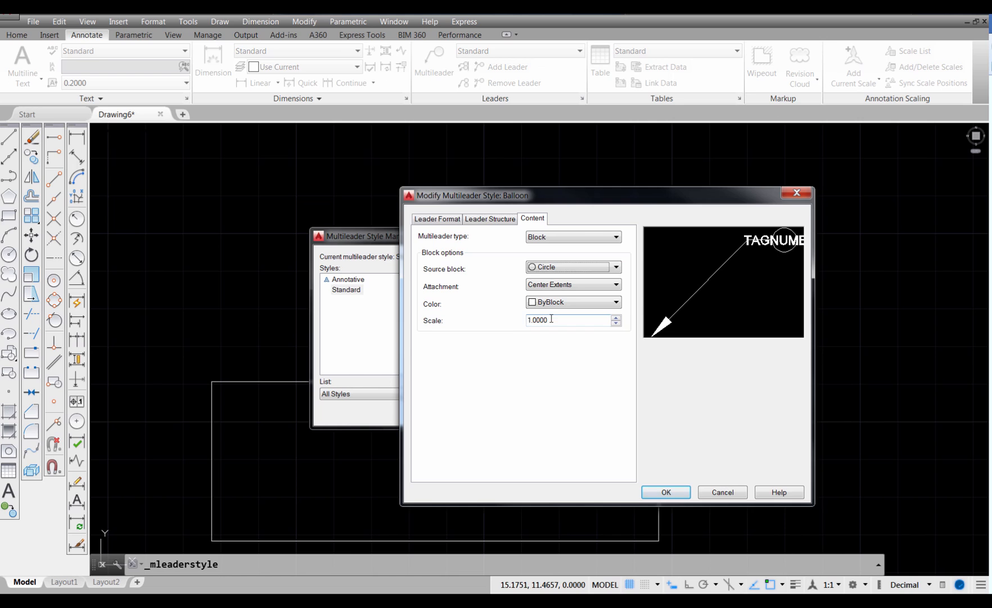
{"action": "type", "text": "2"}
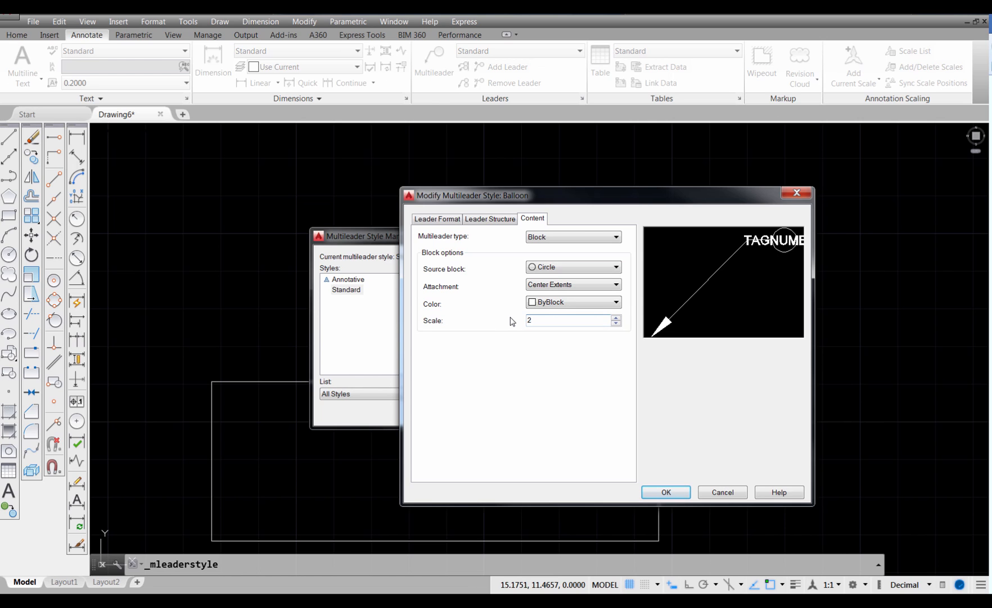
{"action": "left_click", "coordinate": [436, 218]}
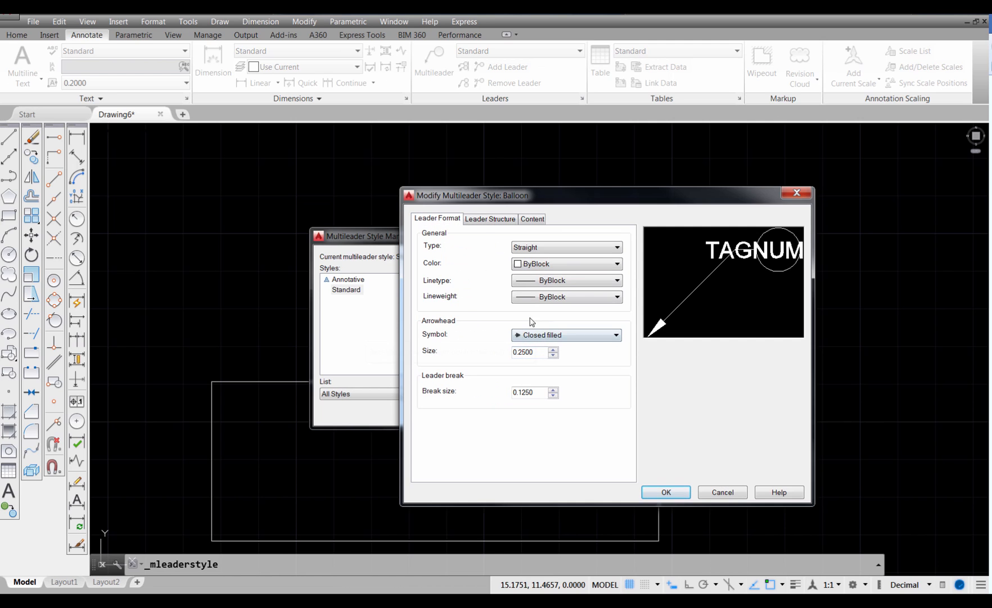
{"action": "left_click", "coordinate": [531, 219]}
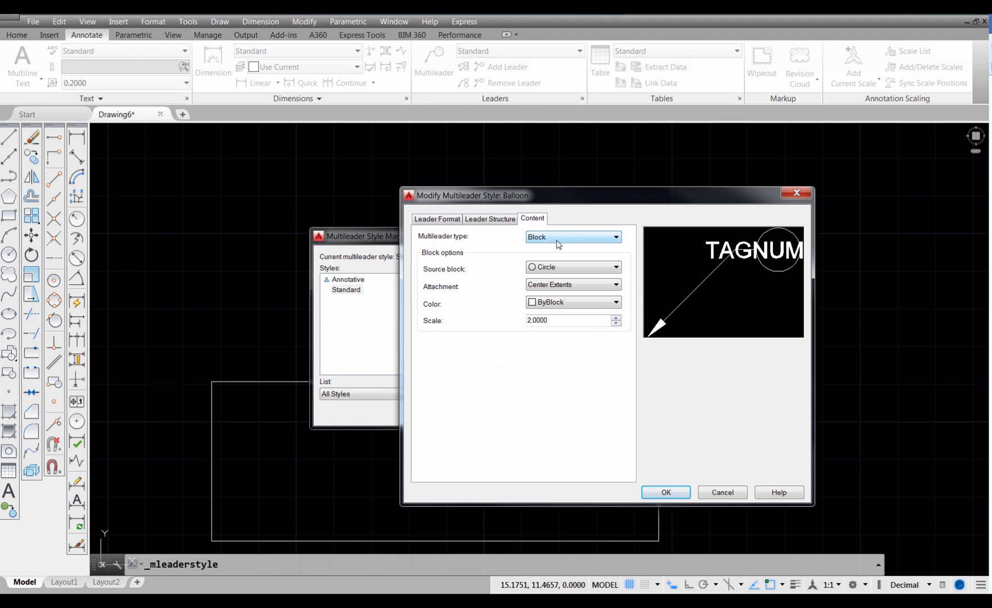
{"action": "left_click", "coordinate": [665, 491]}
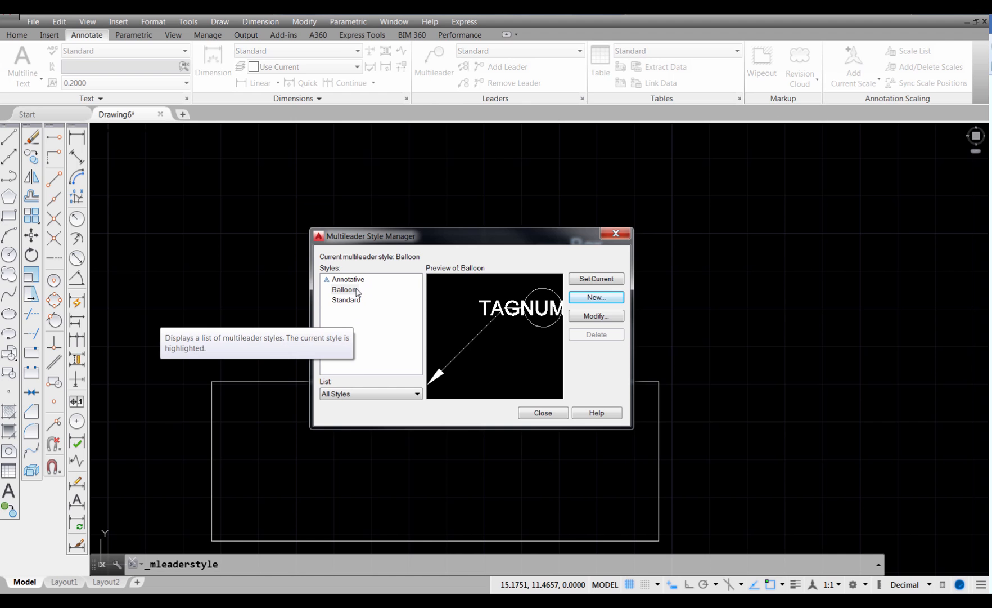
{"action": "left_click", "coordinate": [541, 412]}
{"action": "type", "text": "Split Balloon"}
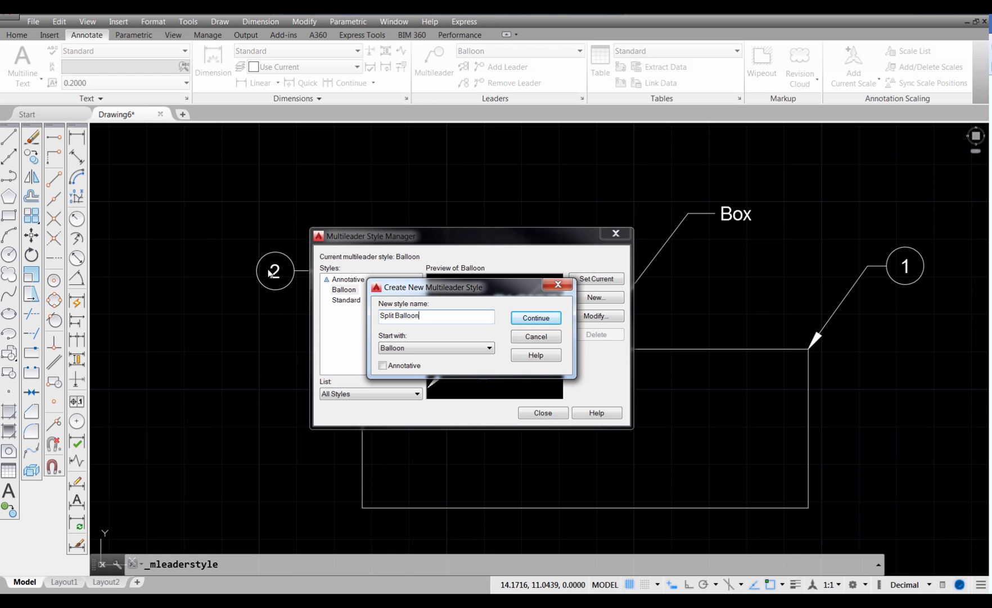
Step: Continue creating the Split Balloon style based on Balloon
{"action": "left_click", "coordinate": [534, 317]}
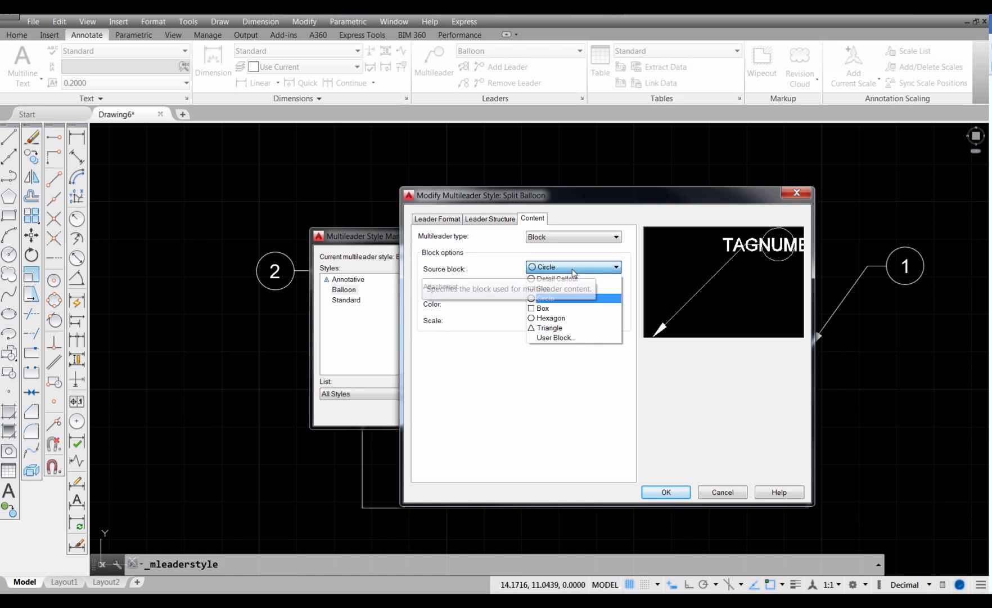
Step: Set the Split Balloon source block to Detail Callout
{"action": "left_click", "coordinate": [556, 278]}
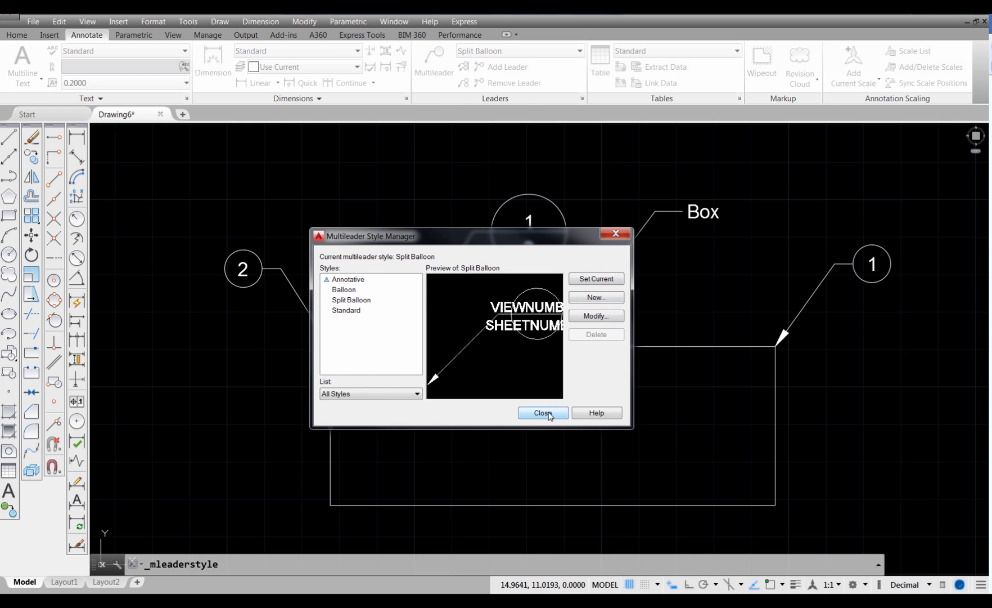
Step: Close the Multileader Style Manager and return to the drawing
{"action": "left_click", "coordinate": [542, 414]}
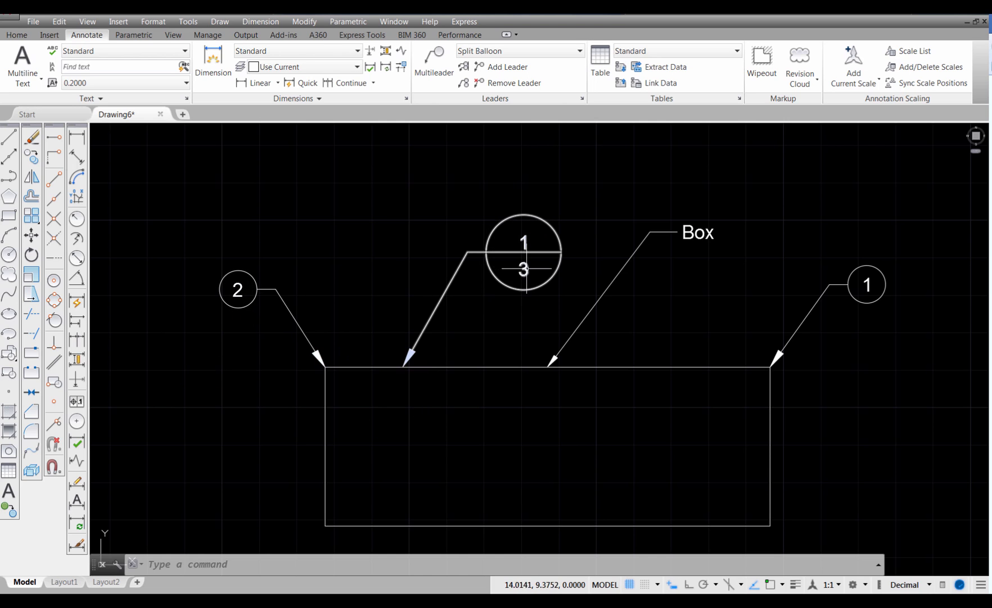